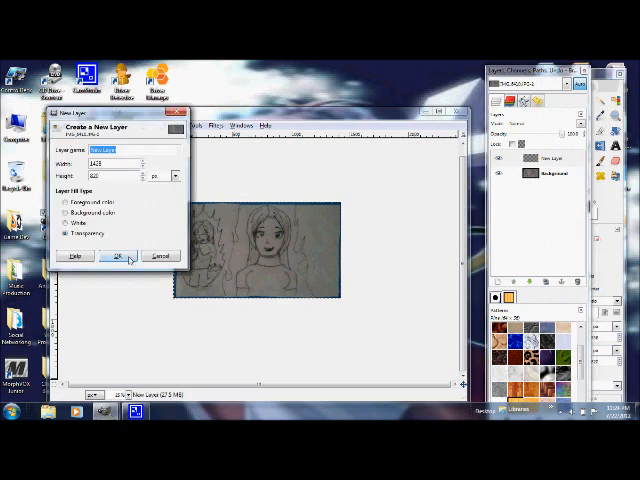
# - Add a new layer with Transparency fill above the scanned sketch
pyautogui.click(118, 256)
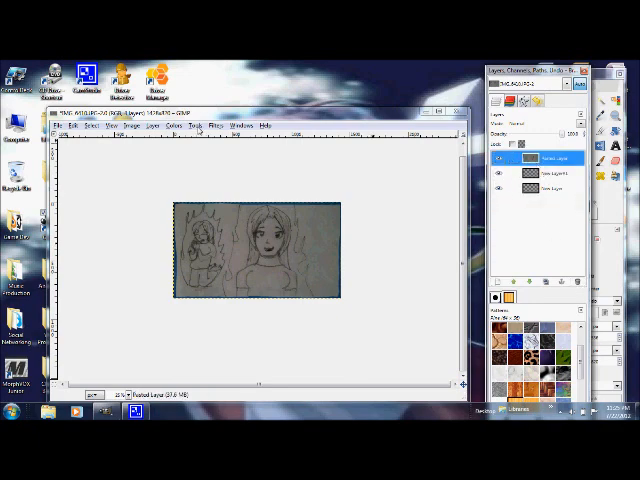
# - Apply a Brightness-Contrast adjustment so the pencil lines darken against a lighter background
pyautogui.click(176, 126)
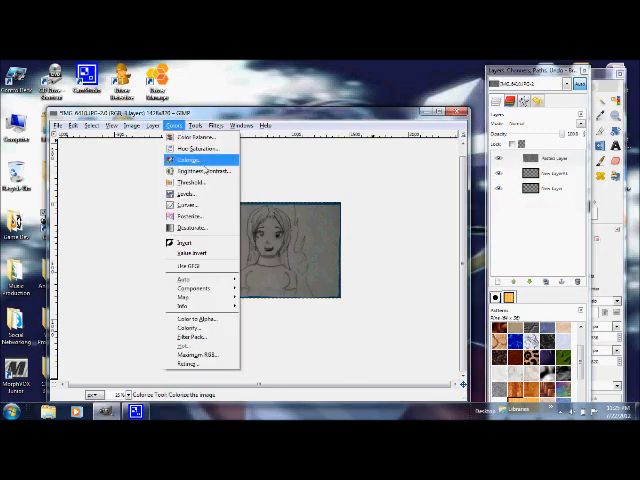
pyautogui.click(200, 170)
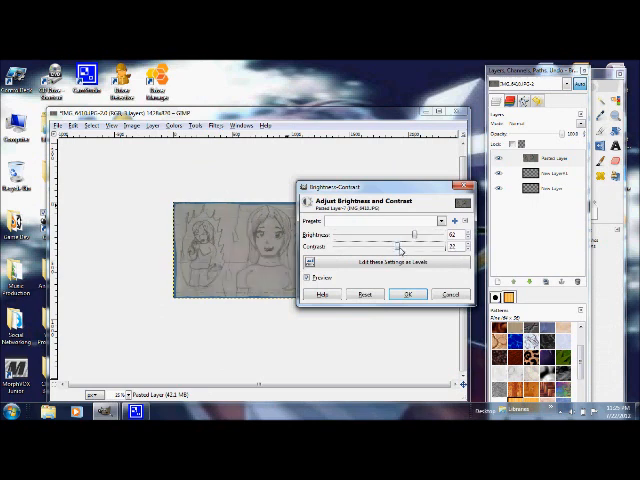
pyautogui.click(408, 294)
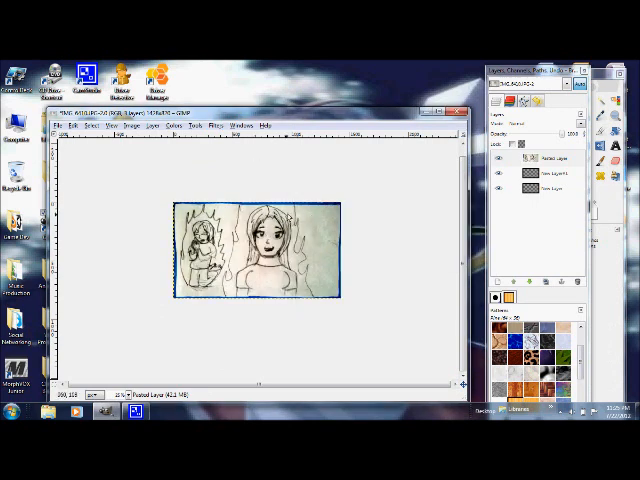
# - Apply Threshold so the grey scan becomes pure black lines on white
pyautogui.click(216, 126)
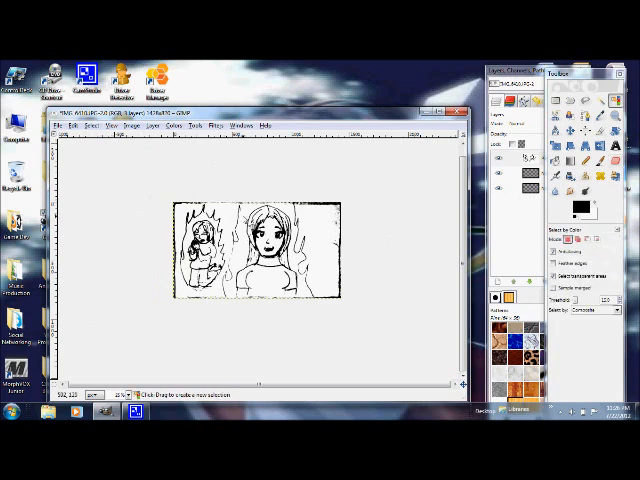
# - Remove the white paper background, leaving black line art over transparency
pyautogui.click(92, 126)
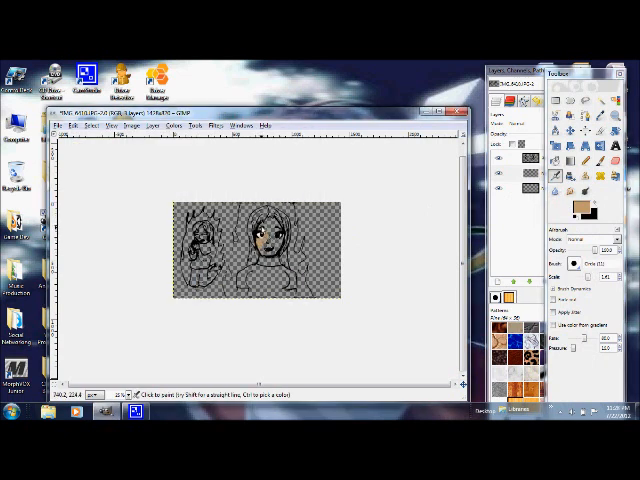
# - Bucket-fill the girl's face and arms with a light skin tone and her shirt with pink
pyautogui.click(264, 240)
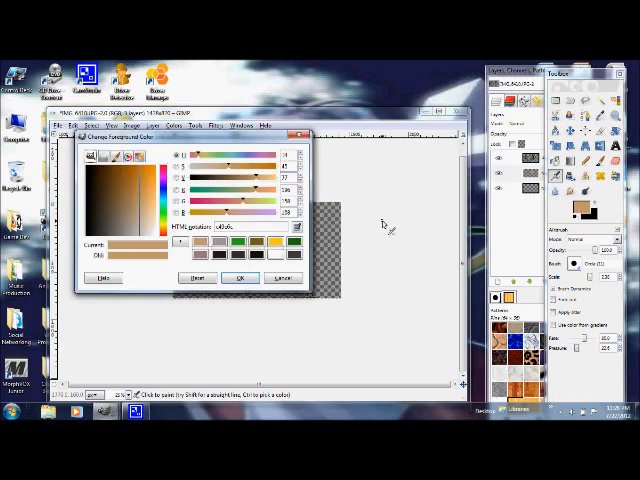
pyautogui.click(244, 276)
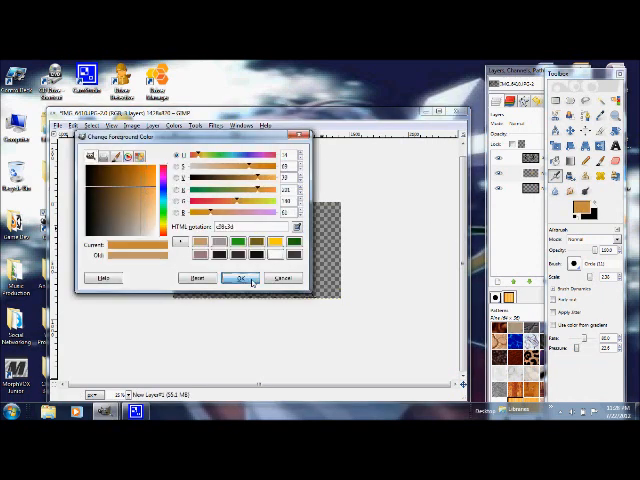
pyautogui.click(240, 276)
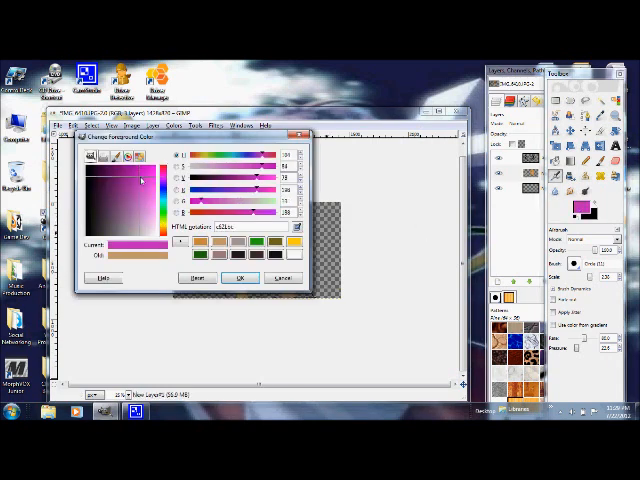
pyautogui.click(240, 276)
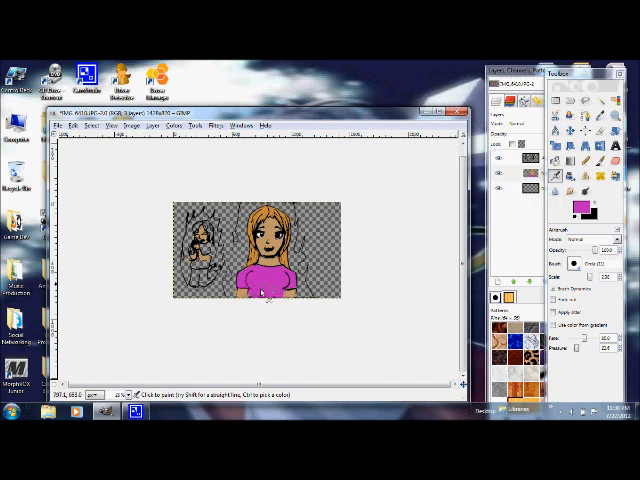
# - Choose an orange foreground colour for the girl's hair
pyautogui.click(204, 252)
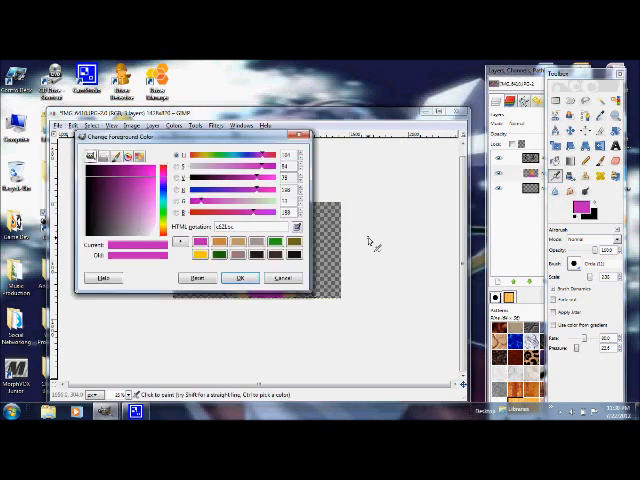
pyautogui.click(242, 276)
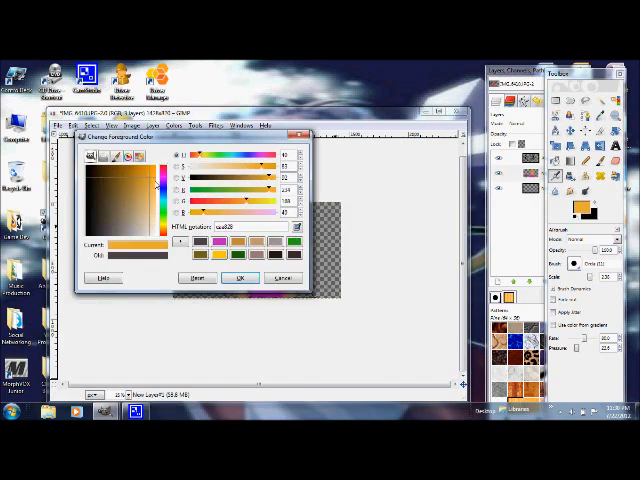
pyautogui.click(240, 276)
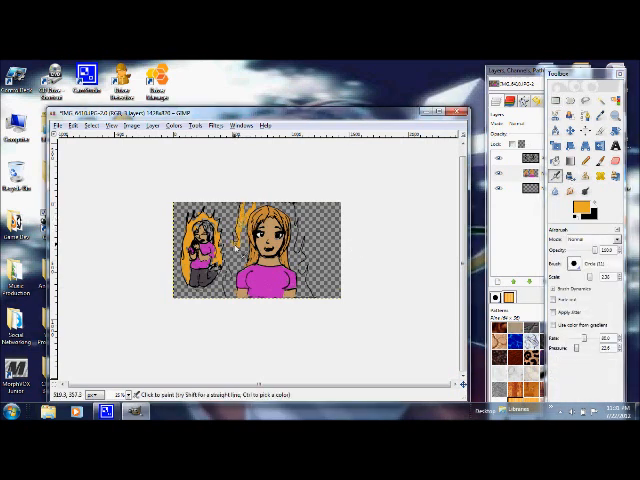
# - Bucket-fill every remaining hair section on both sides of her face with orange
pyautogui.moveTo(228, 216); pyautogui.dragTo(248, 310)
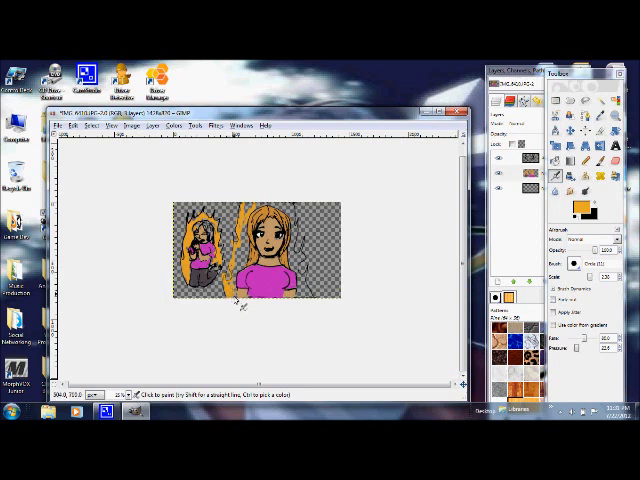
pyautogui.moveTo(240, 220); pyautogui.dragTo(244, 304)
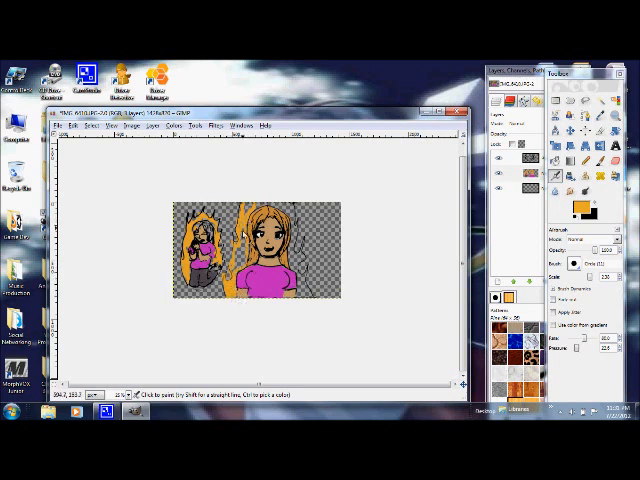
pyautogui.click(248, 256)
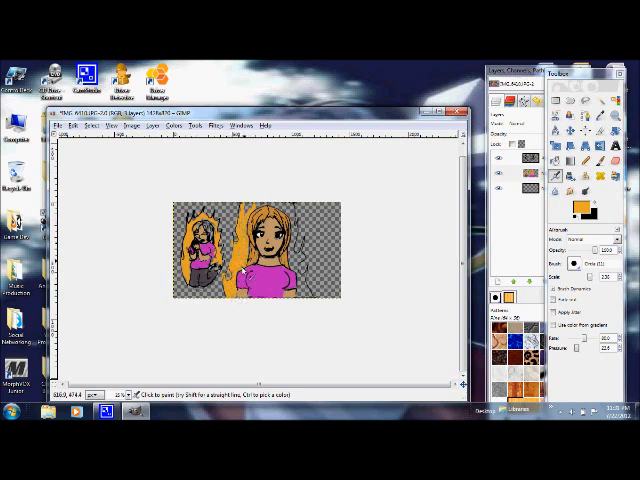
pyautogui.click(250, 250)
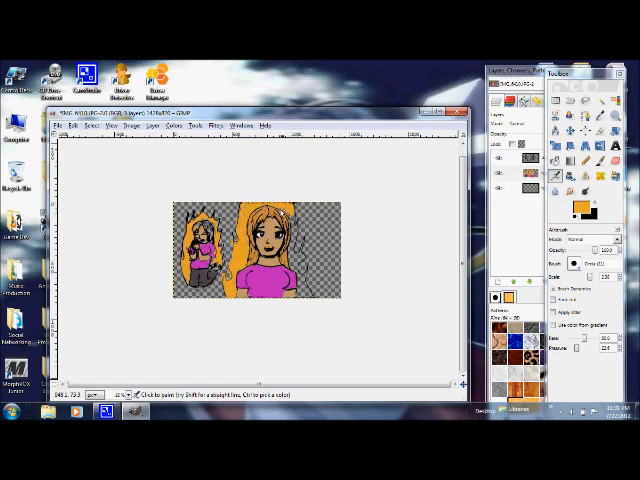
pyautogui.click(284, 230)
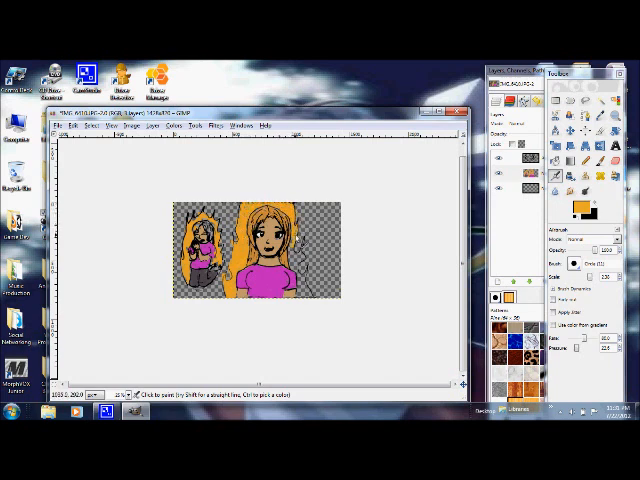
pyautogui.click(292, 256)
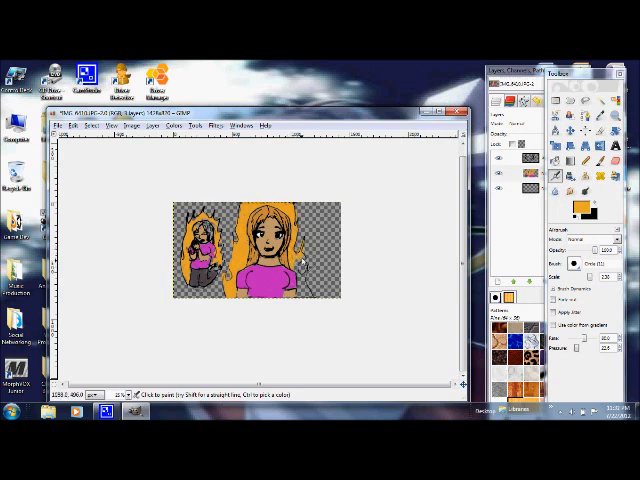
pyautogui.click(300, 276)
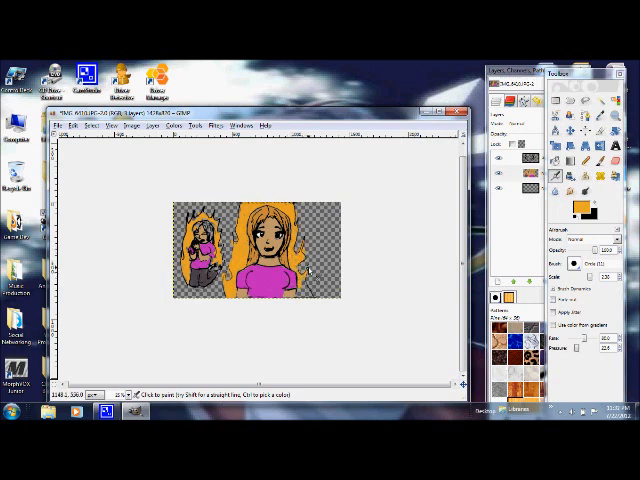
pyautogui.click(304, 290)
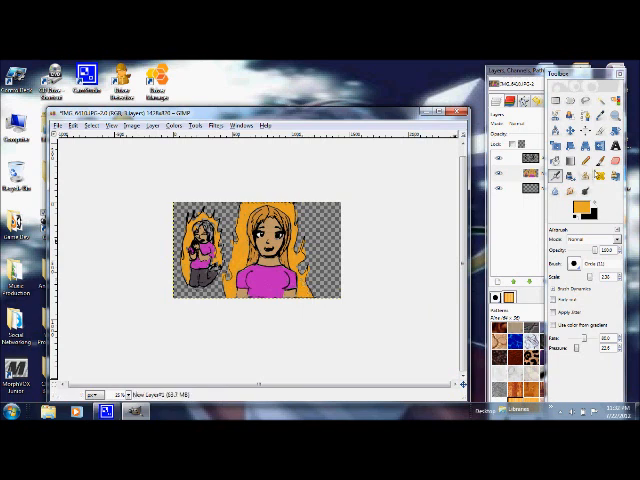
pyautogui.moveTo(376, 244)
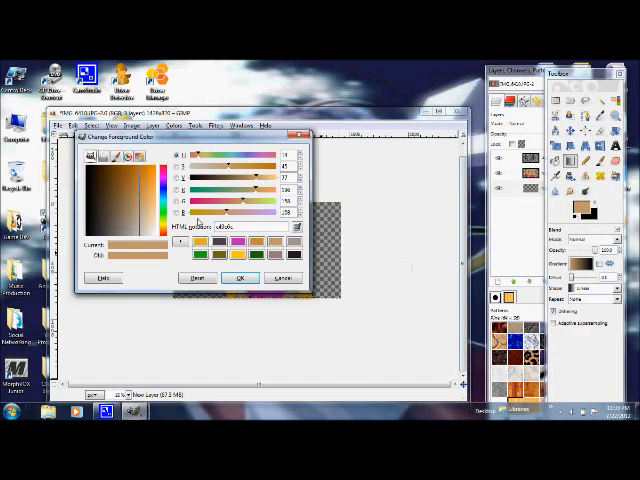
# - Try a rosy tone, then settle on a golden yellow as the foreground colour
pyautogui.click(136, 200)
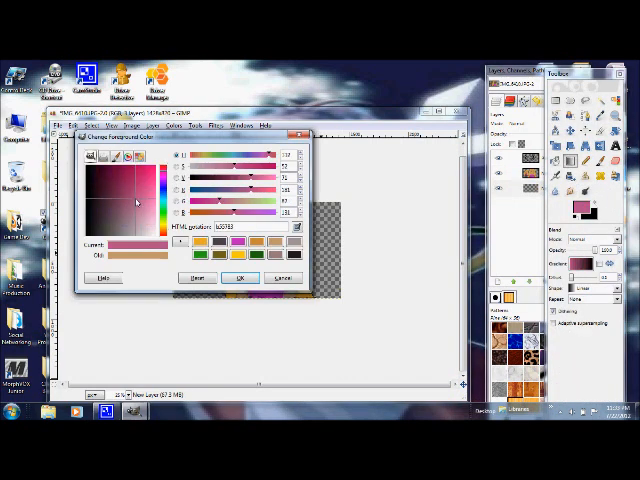
pyautogui.click(136, 200)
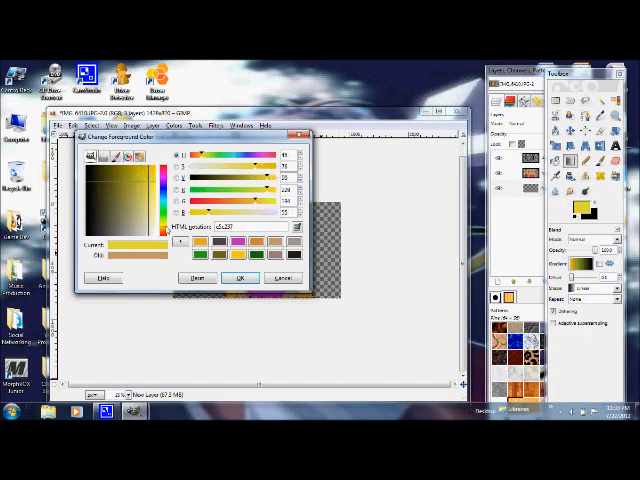
pyautogui.click(240, 276)
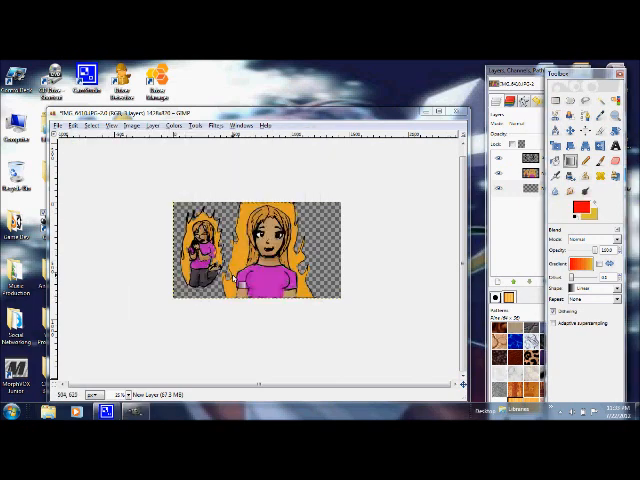